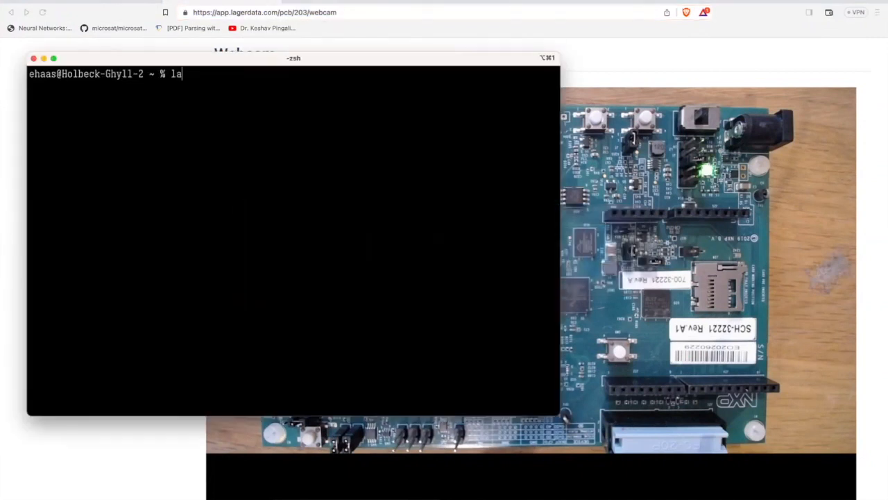
Query the USB port power states for DUT 203 with 'lager usb --dut 203'.
{"action": "type", "text": "ger usb --dut 2"}
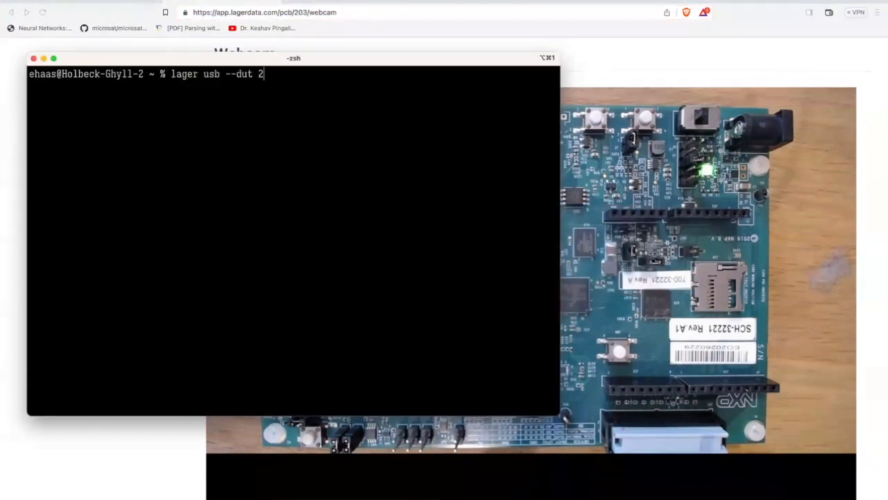
{"action": "key", "text": "Return"}
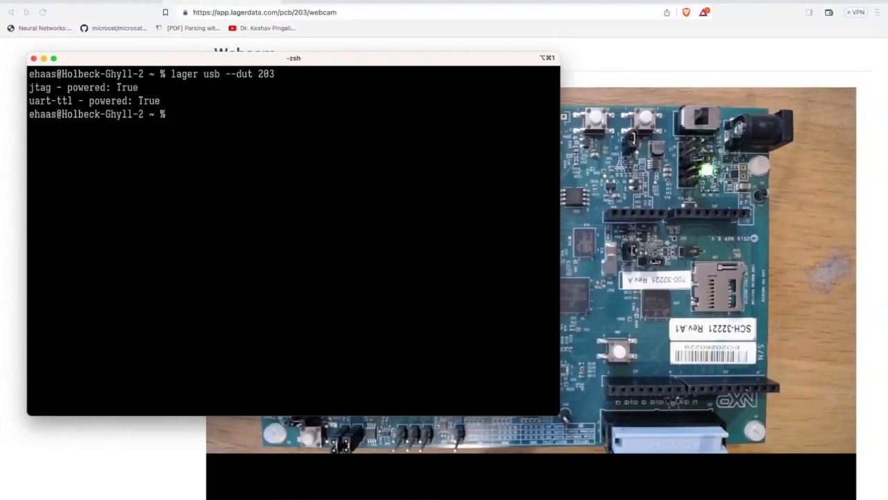
{"action": "mouse_move", "coordinate": [436, 333]}
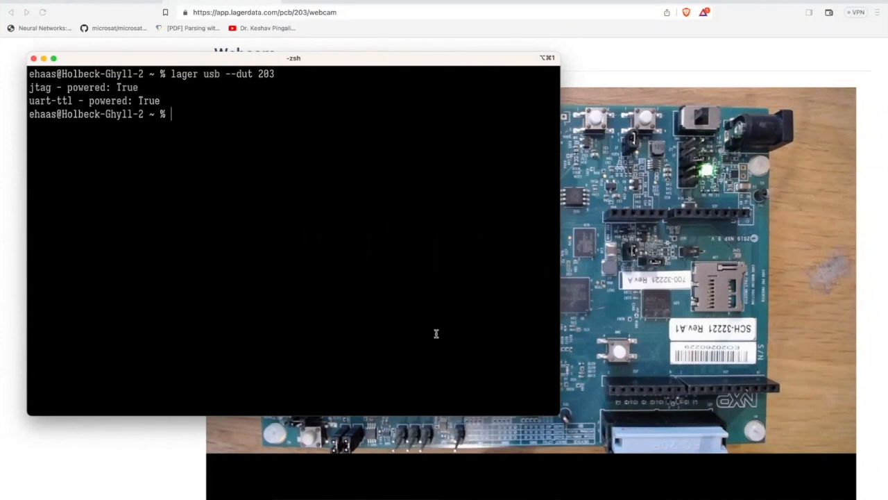
Switch DUT 203's uart-ttl port off and query its serial ports, which returns nothing.
{"action": "type", "text": "lager usb uart-ttl off --dut 203"}
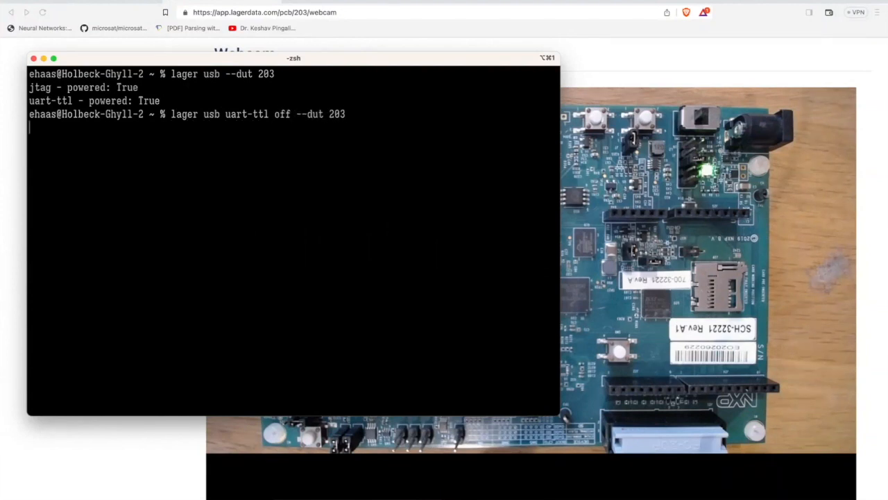
{"action": "key", "text": "Return"}
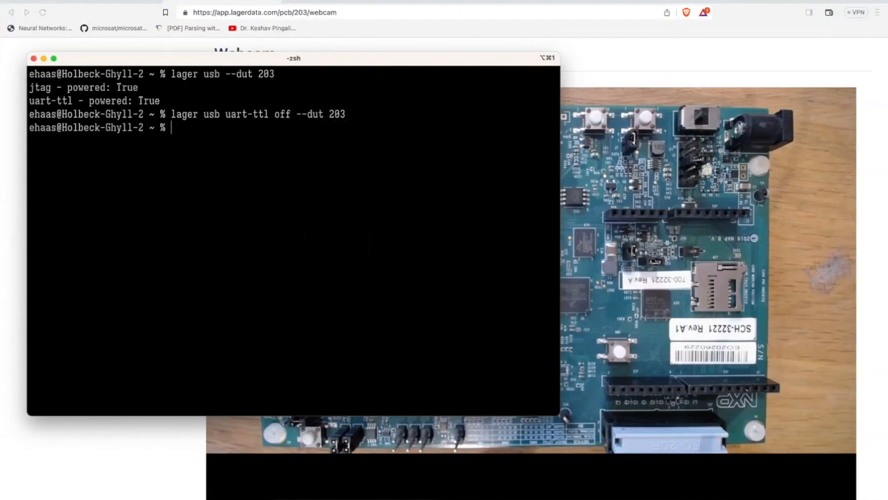
{"action": "type", "text": "lager serial-por"}
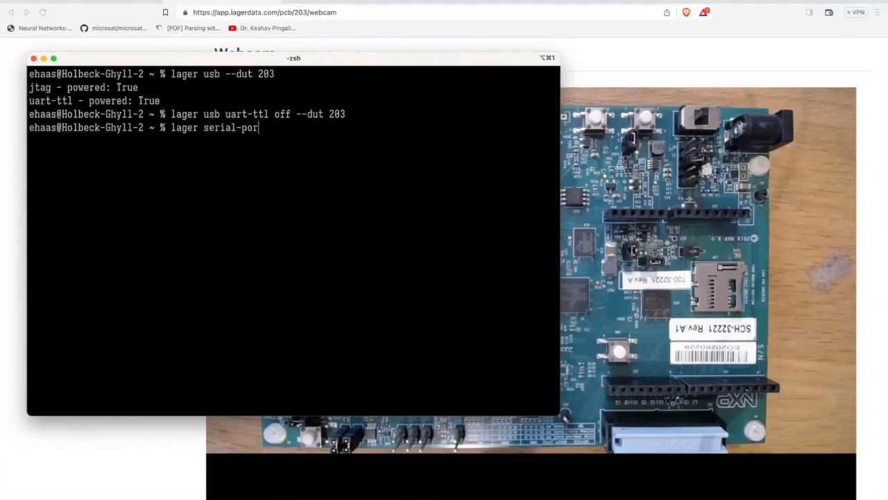
{"action": "key", "text": "Return"}
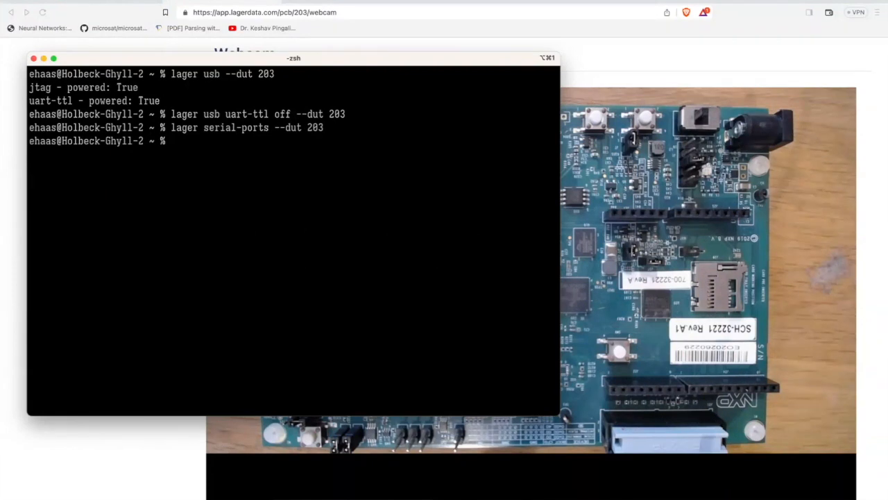
Recall the earlier command and run 'lager usb uart-ttl on --dut 203' to power uart-ttl back on.
{"action": "type", "text": "lager serial-ports --dut 203"}
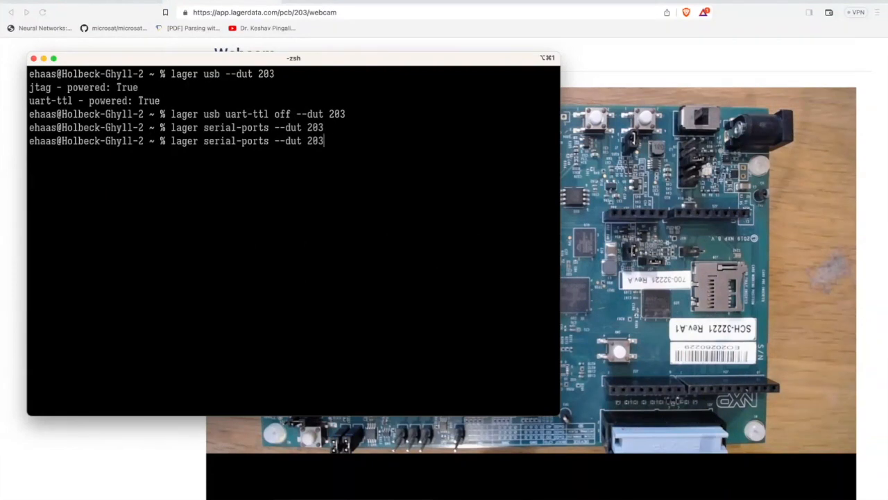
{"action": "key", "text": "Up"}
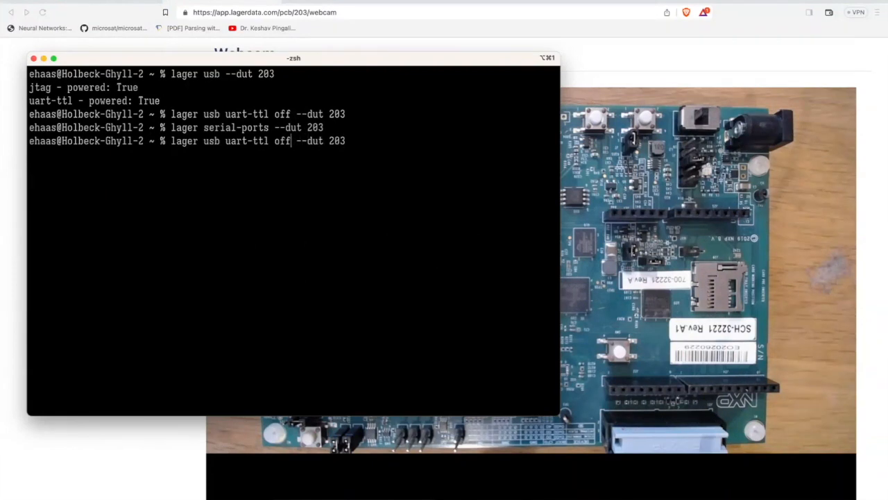
{"action": "key", "text": "Return"}
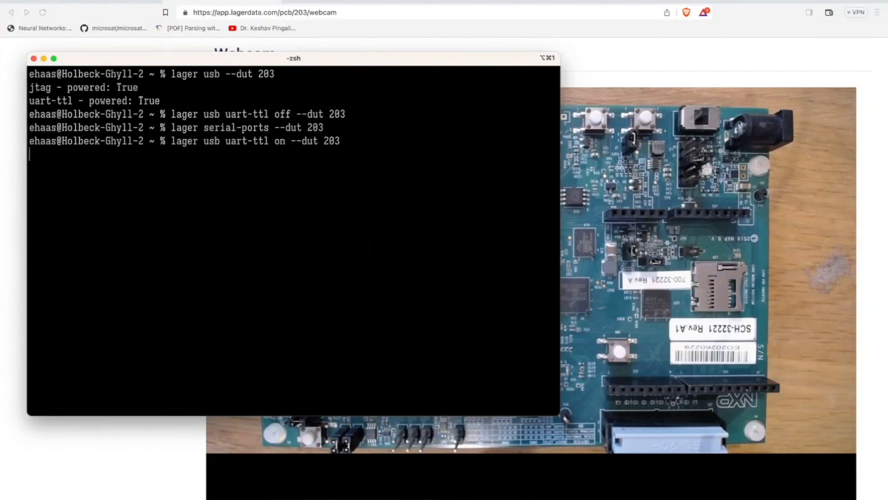
{"action": "key", "text": "Return"}
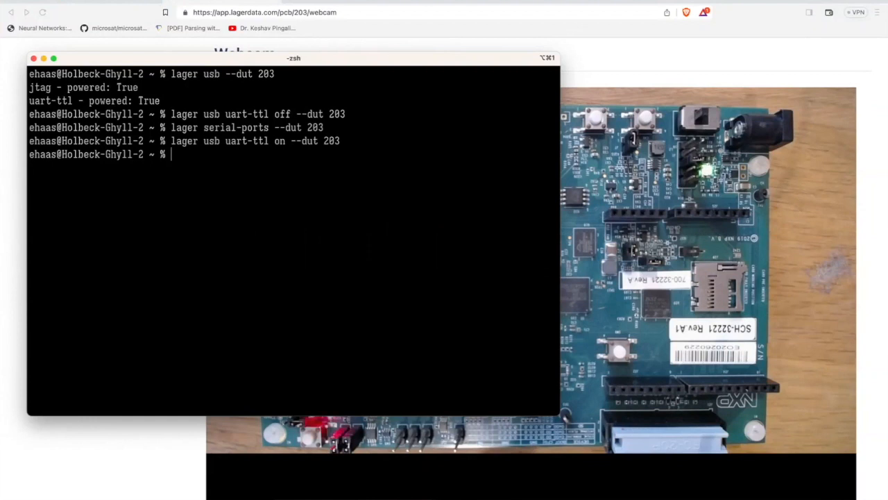
List DUT 203's serial ports again, now showing /dev/ttyACM0 as an NXP ARM mbed device.
{"action": "type", "text": "lager serial-ports --dut 203"}
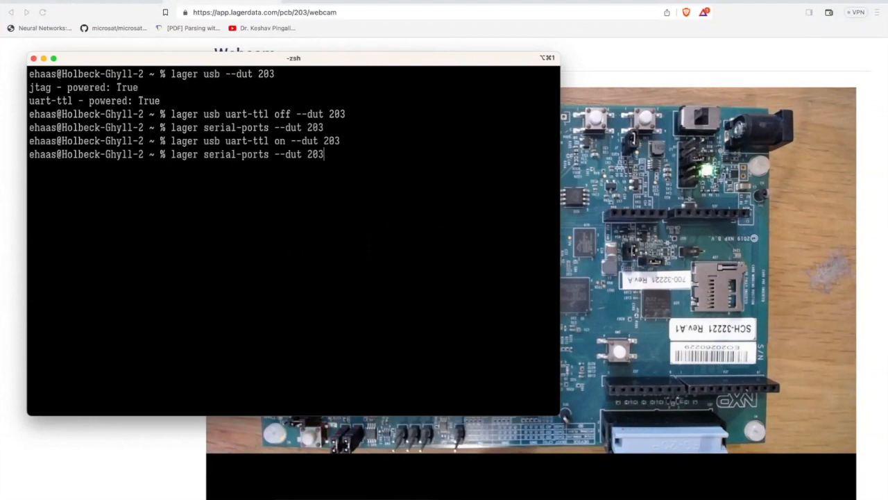
{"action": "key", "text": "Return"}
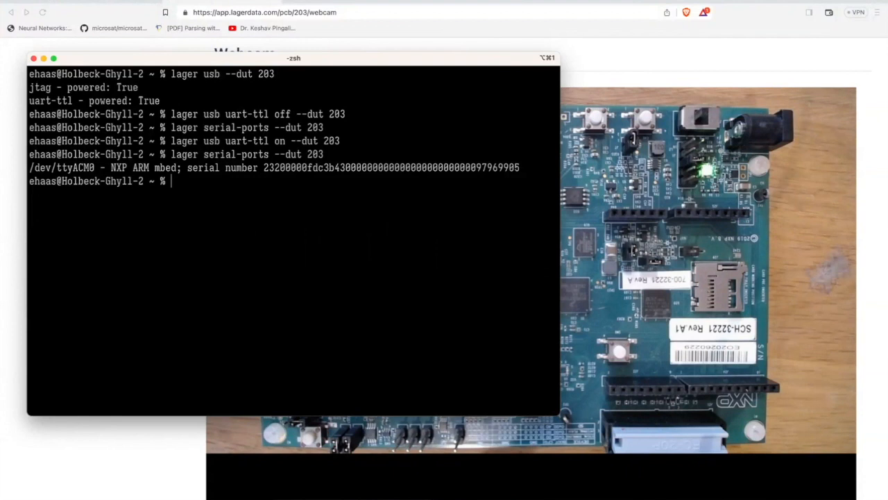
Power DUT 203's jtag port off and confirm the usb status shows jtag False.
{"action": "type", "text": "lager u"}
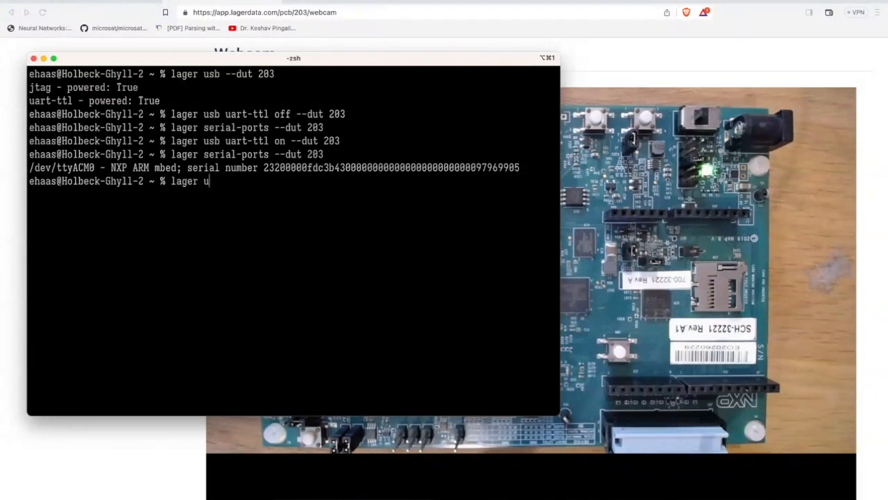
{"action": "type", "text": "sb jtag o"}
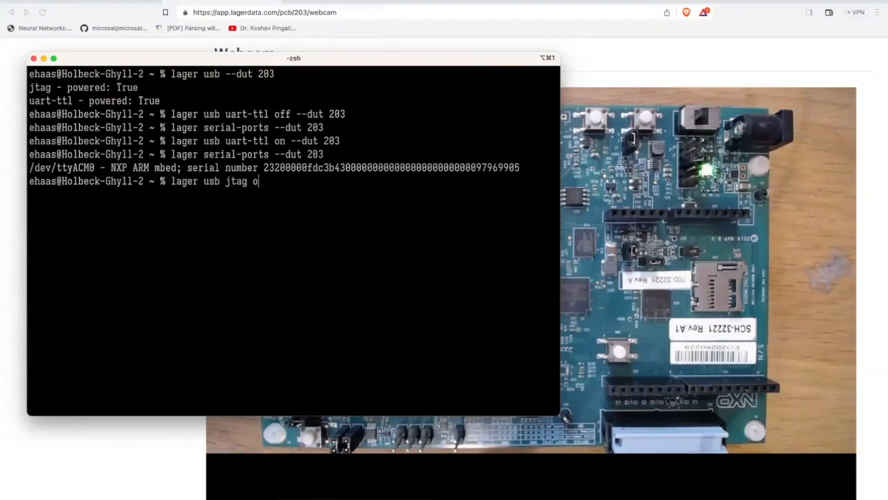
{"action": "key", "text": "Return"}
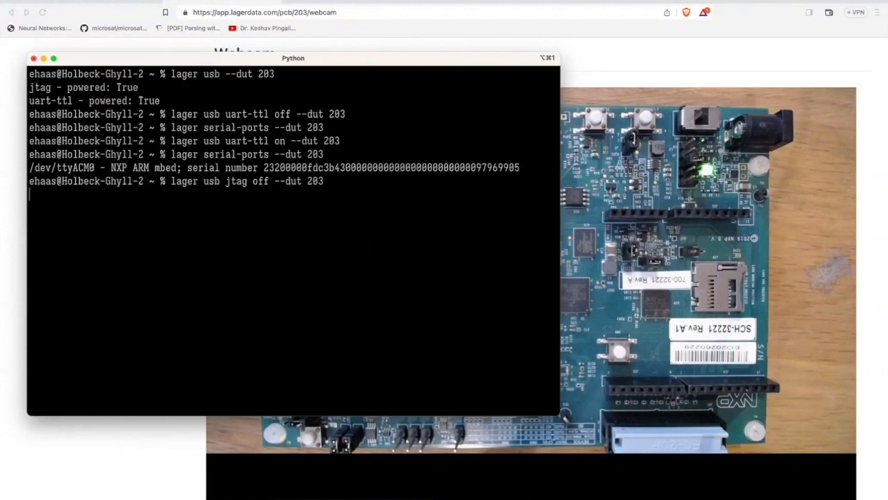
{"action": "key", "text": "Return"}
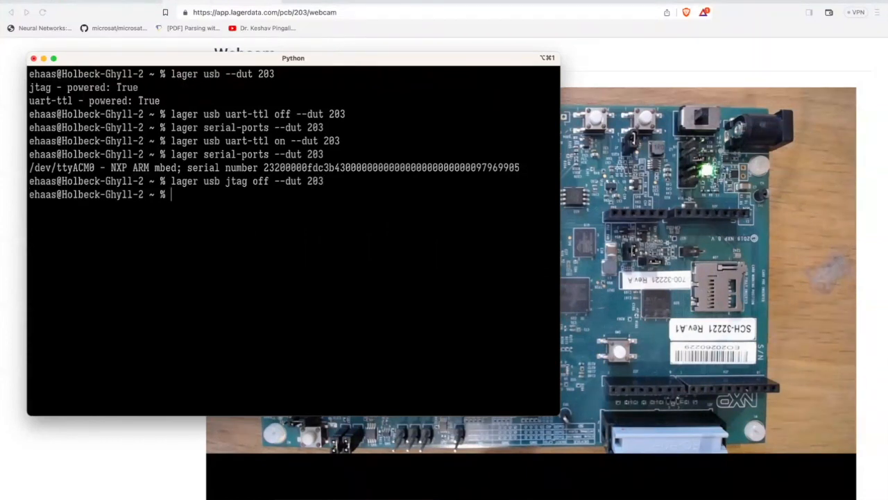
{"action": "type", "text": "lager usb --dut 203"}
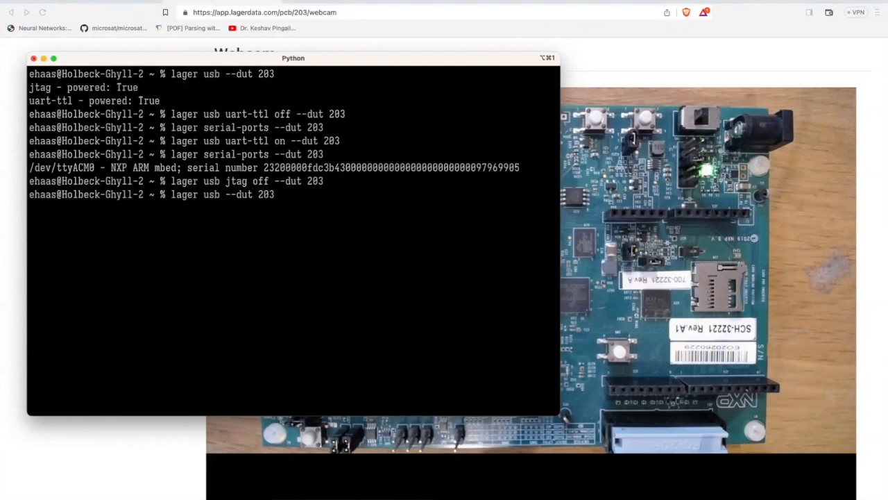
{"action": "key", "text": "Return"}
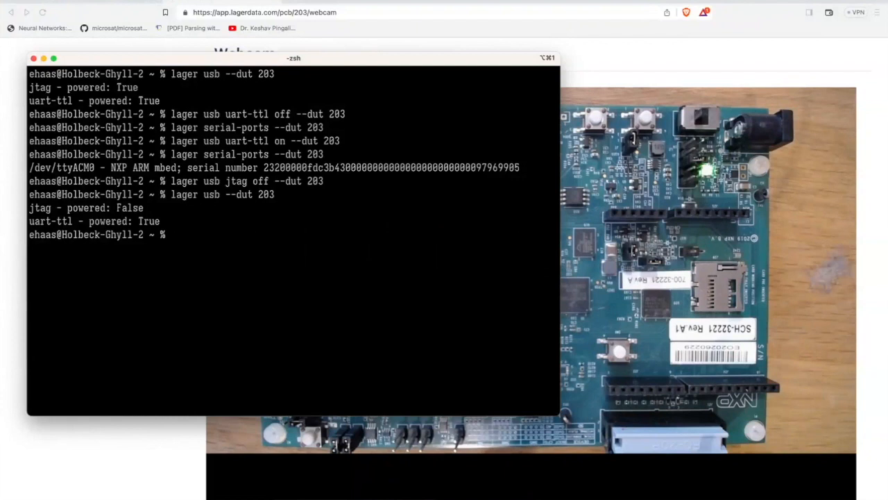
Power jtag back on and query usb status, showing jtag and uart-ttl both True.
{"action": "type", "text": "lager usb jtag off --dut 203"}
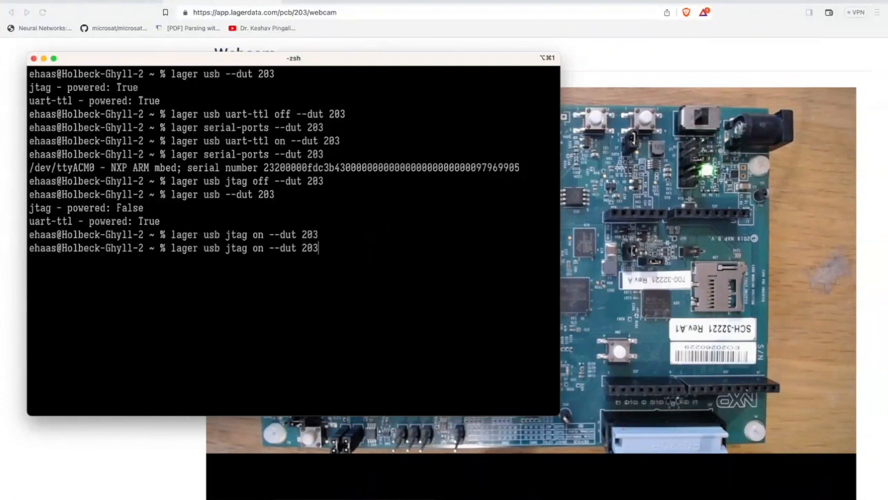
{"action": "key", "text": "Return"}
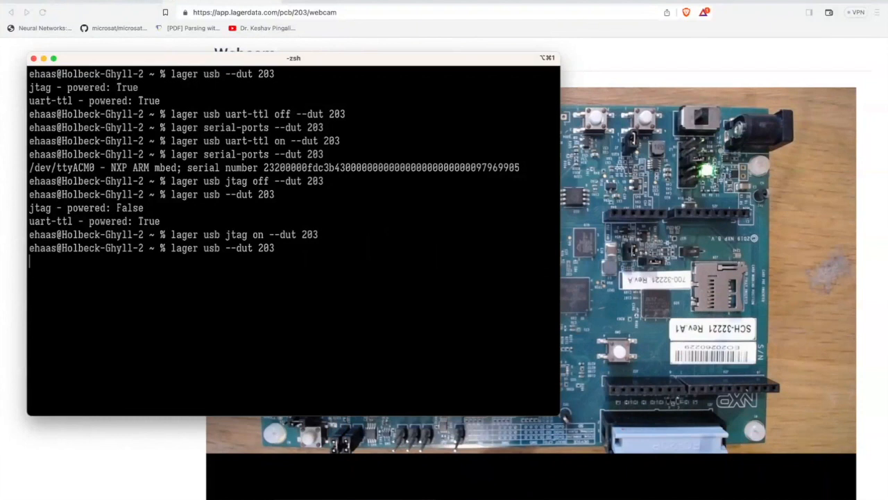
{"action": "key", "text": "Return"}
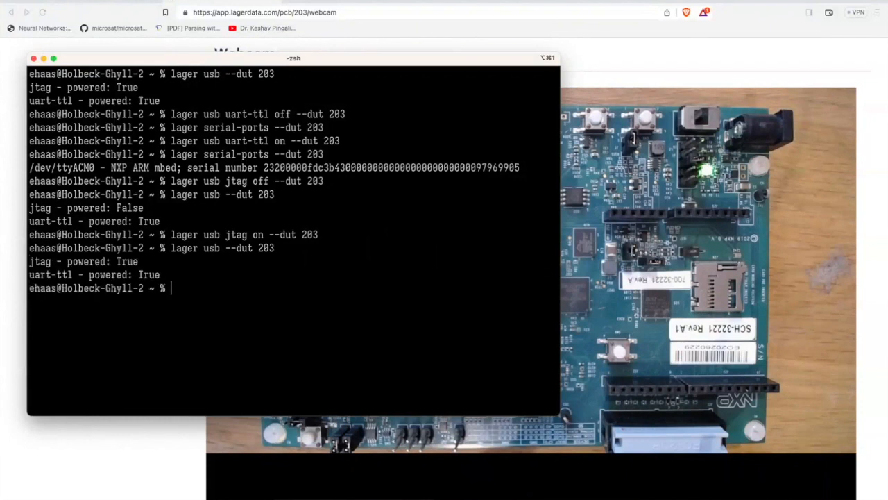